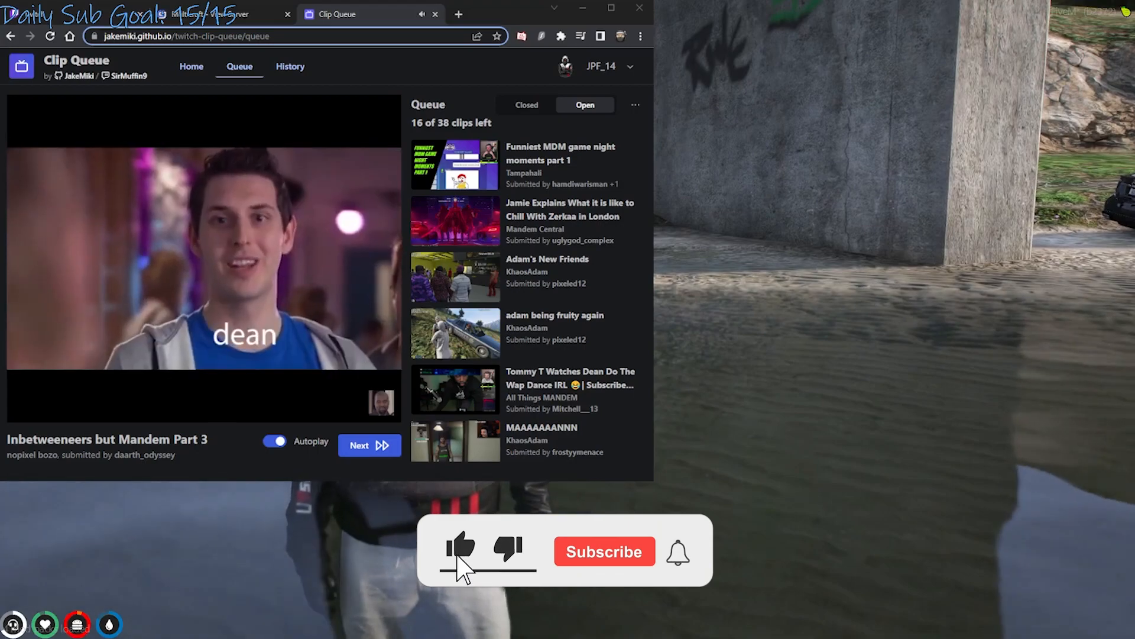
left_click(459, 552)
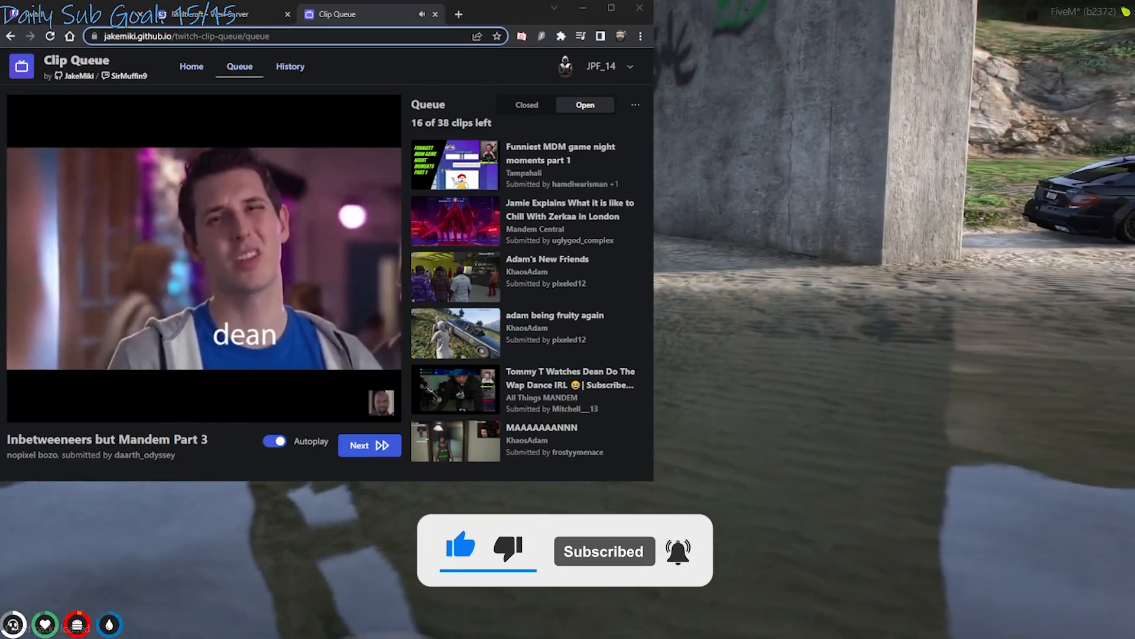